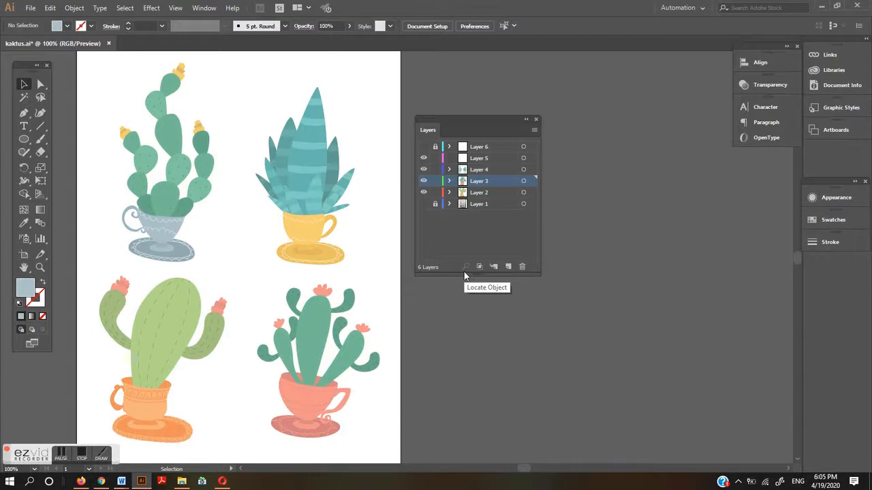
{"action": "mouse_move", "coordinate": [465, 282]}
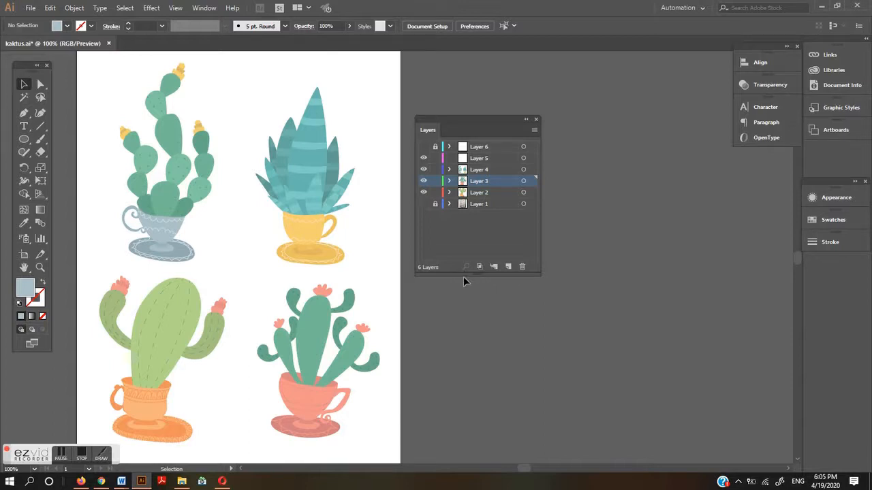
{"action": "mouse_move", "coordinate": [448, 294]}
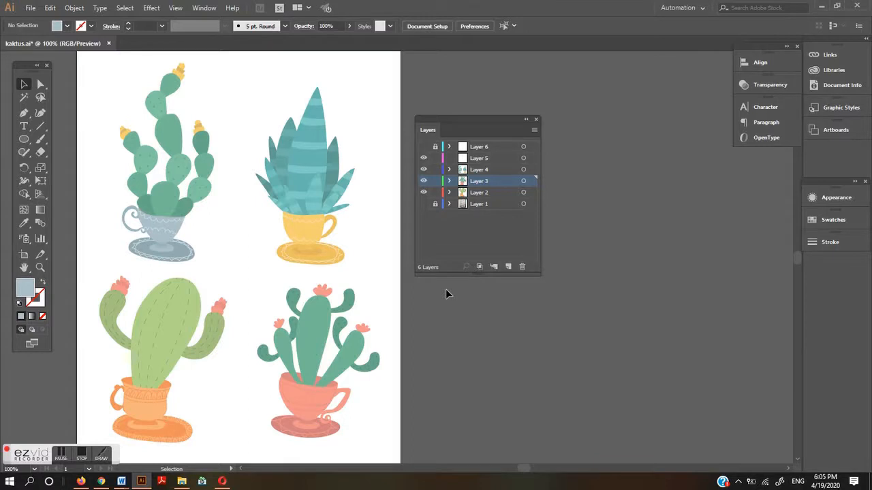
{"action": "mouse_move", "coordinate": [448, 294]}
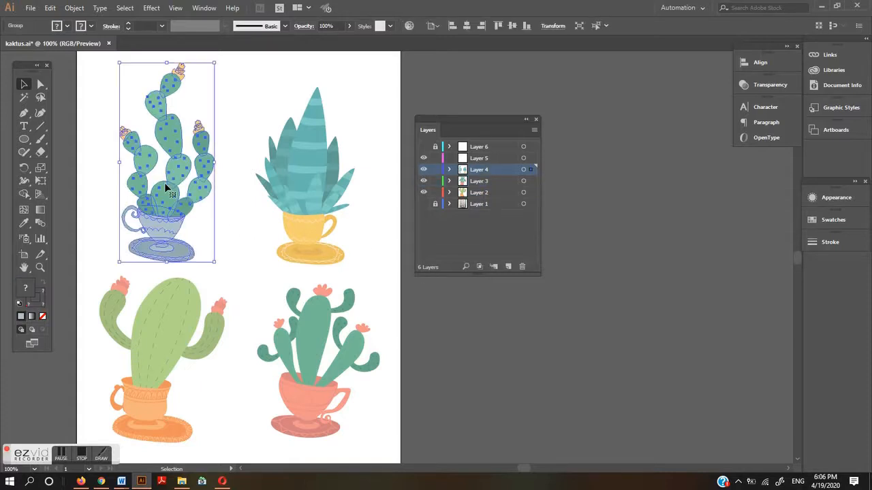
- Remove the top-left cactus in its blue cup from Layer 4
{"action": "key", "text": "Delete"}
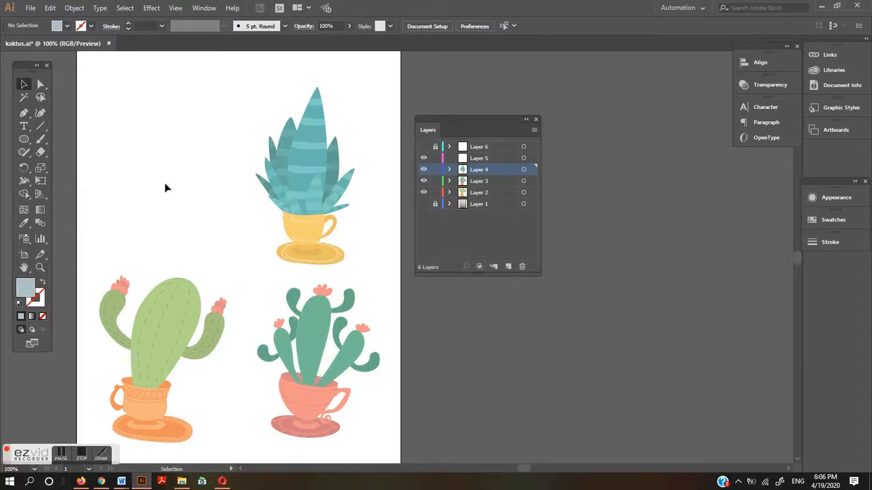
- Select Layer 5 in the Layers panel as the destination for the cactus
{"action": "left_click", "coordinate": [479, 158]}
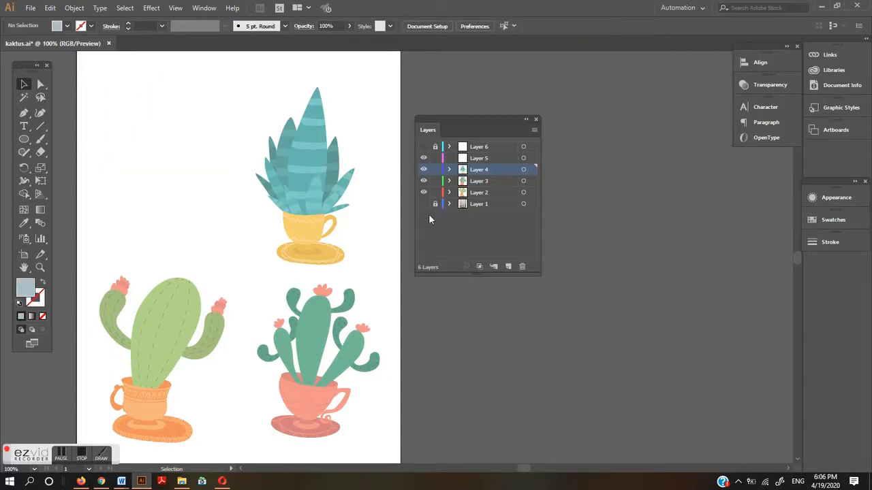
{"action": "mouse_move", "coordinate": [500, 181]}
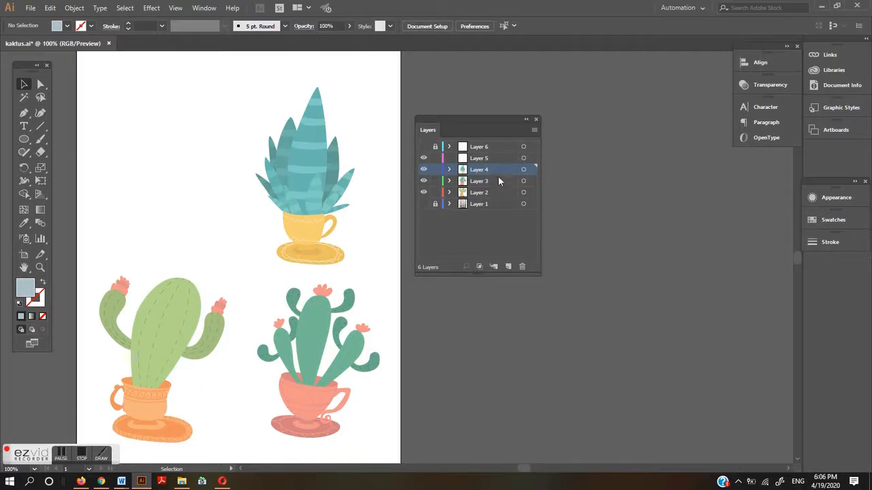
{"action": "left_click", "coordinate": [479, 158]}
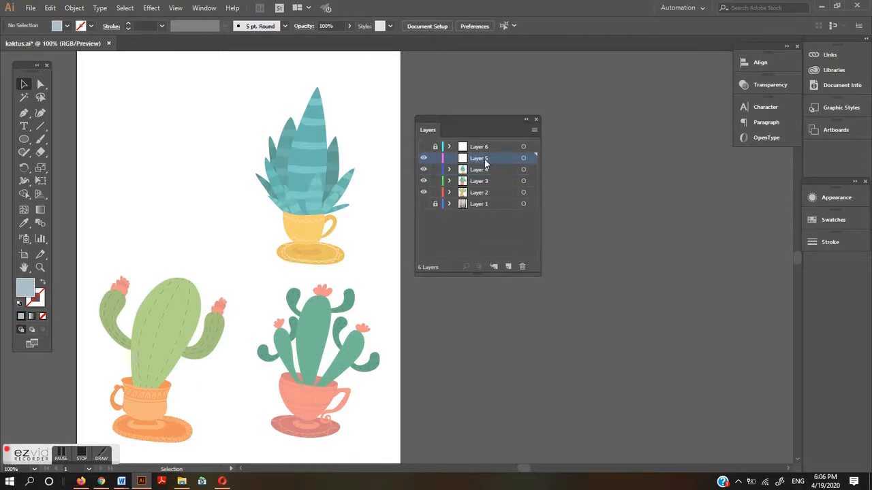